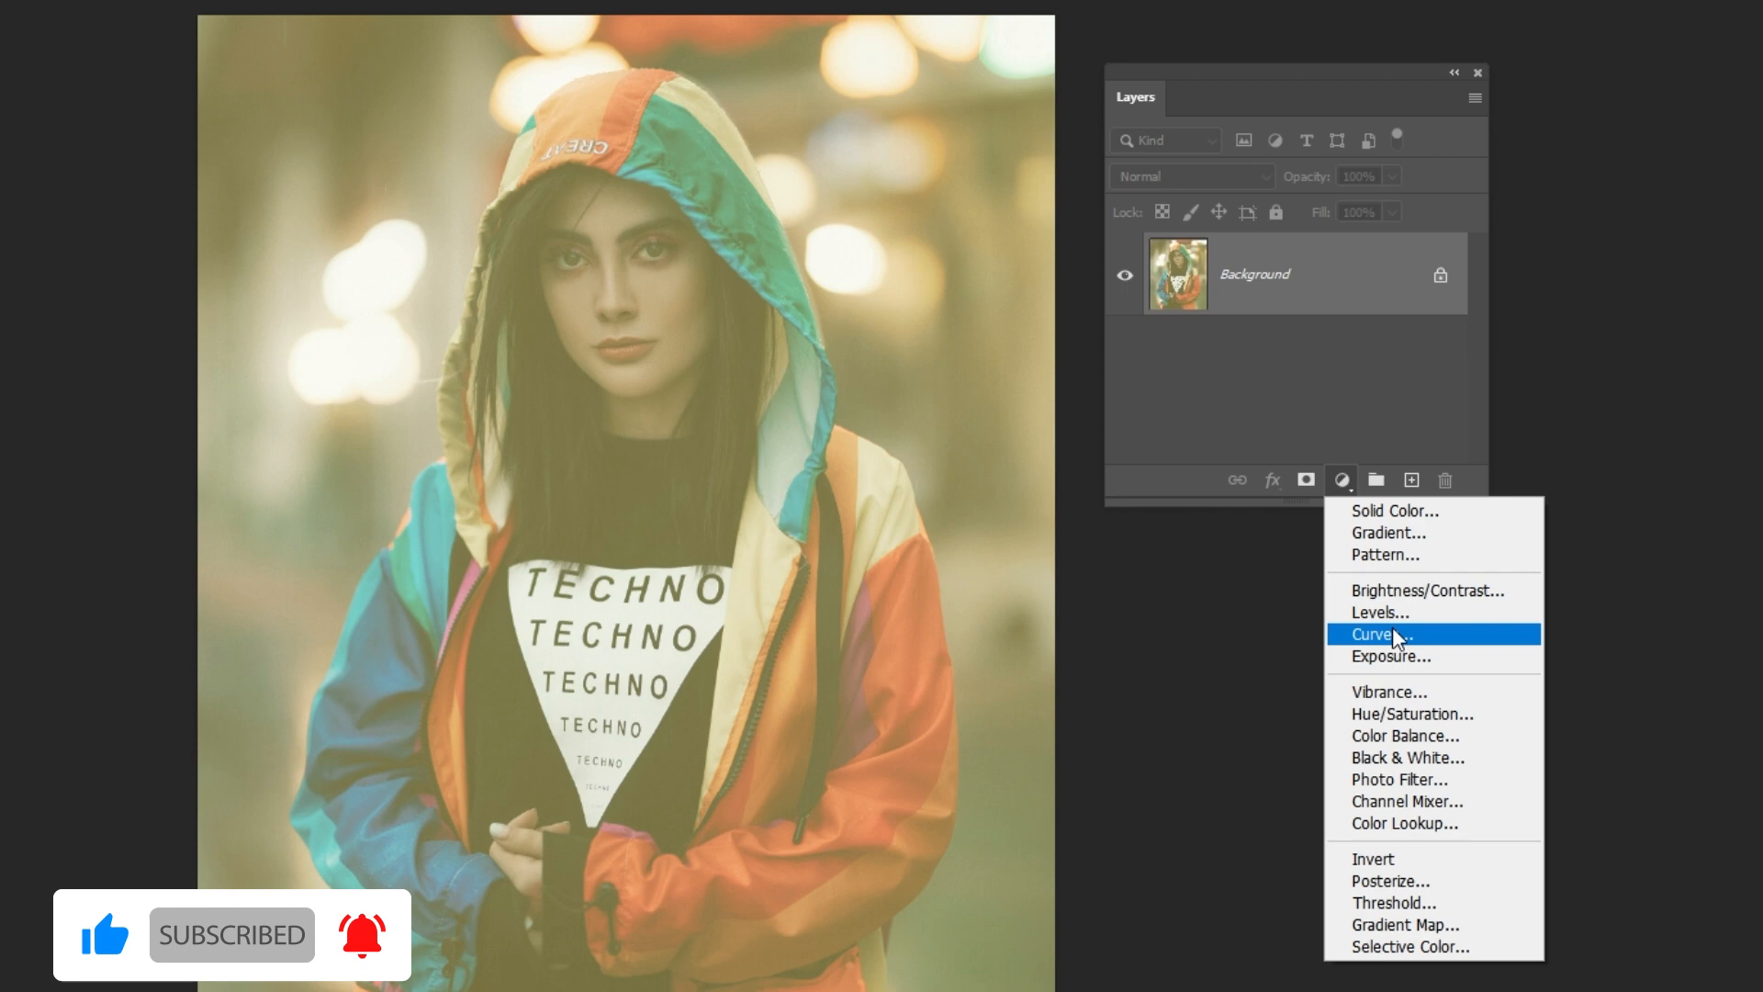
# Add a Curves adjustment layer, try the default Auto correction, then undo it back to a straight curve.
pyautogui.click(1376, 634)
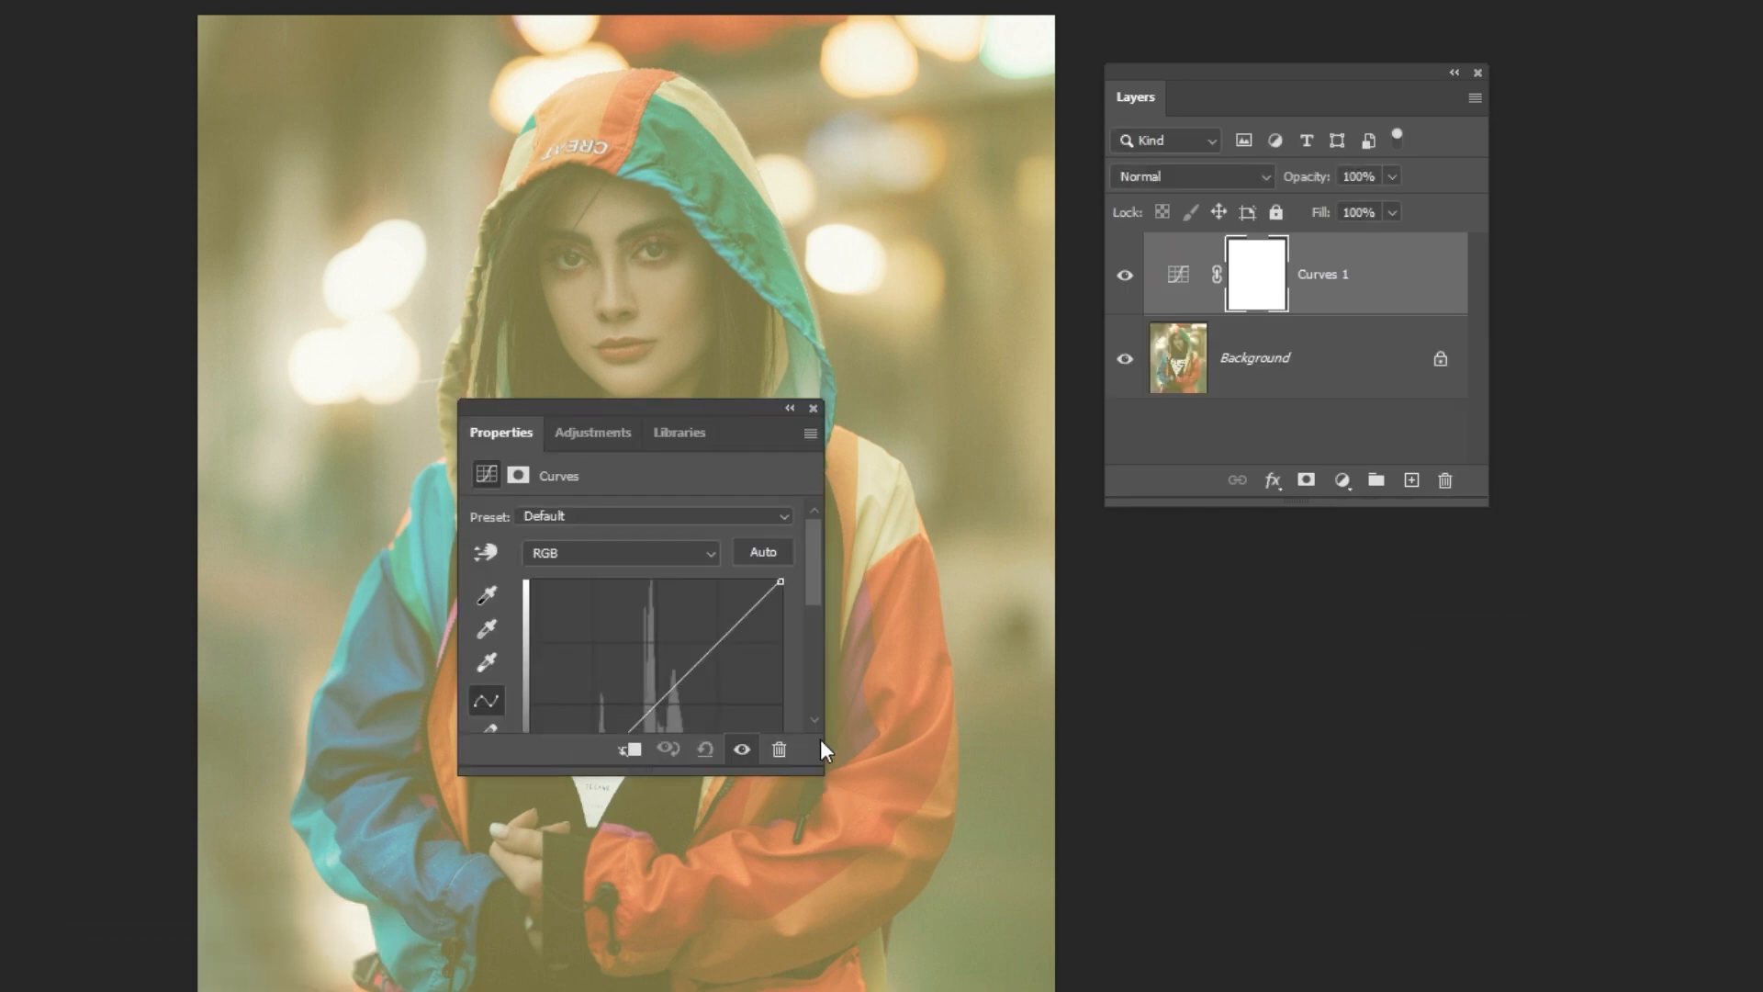
pyautogui.click(762, 553)
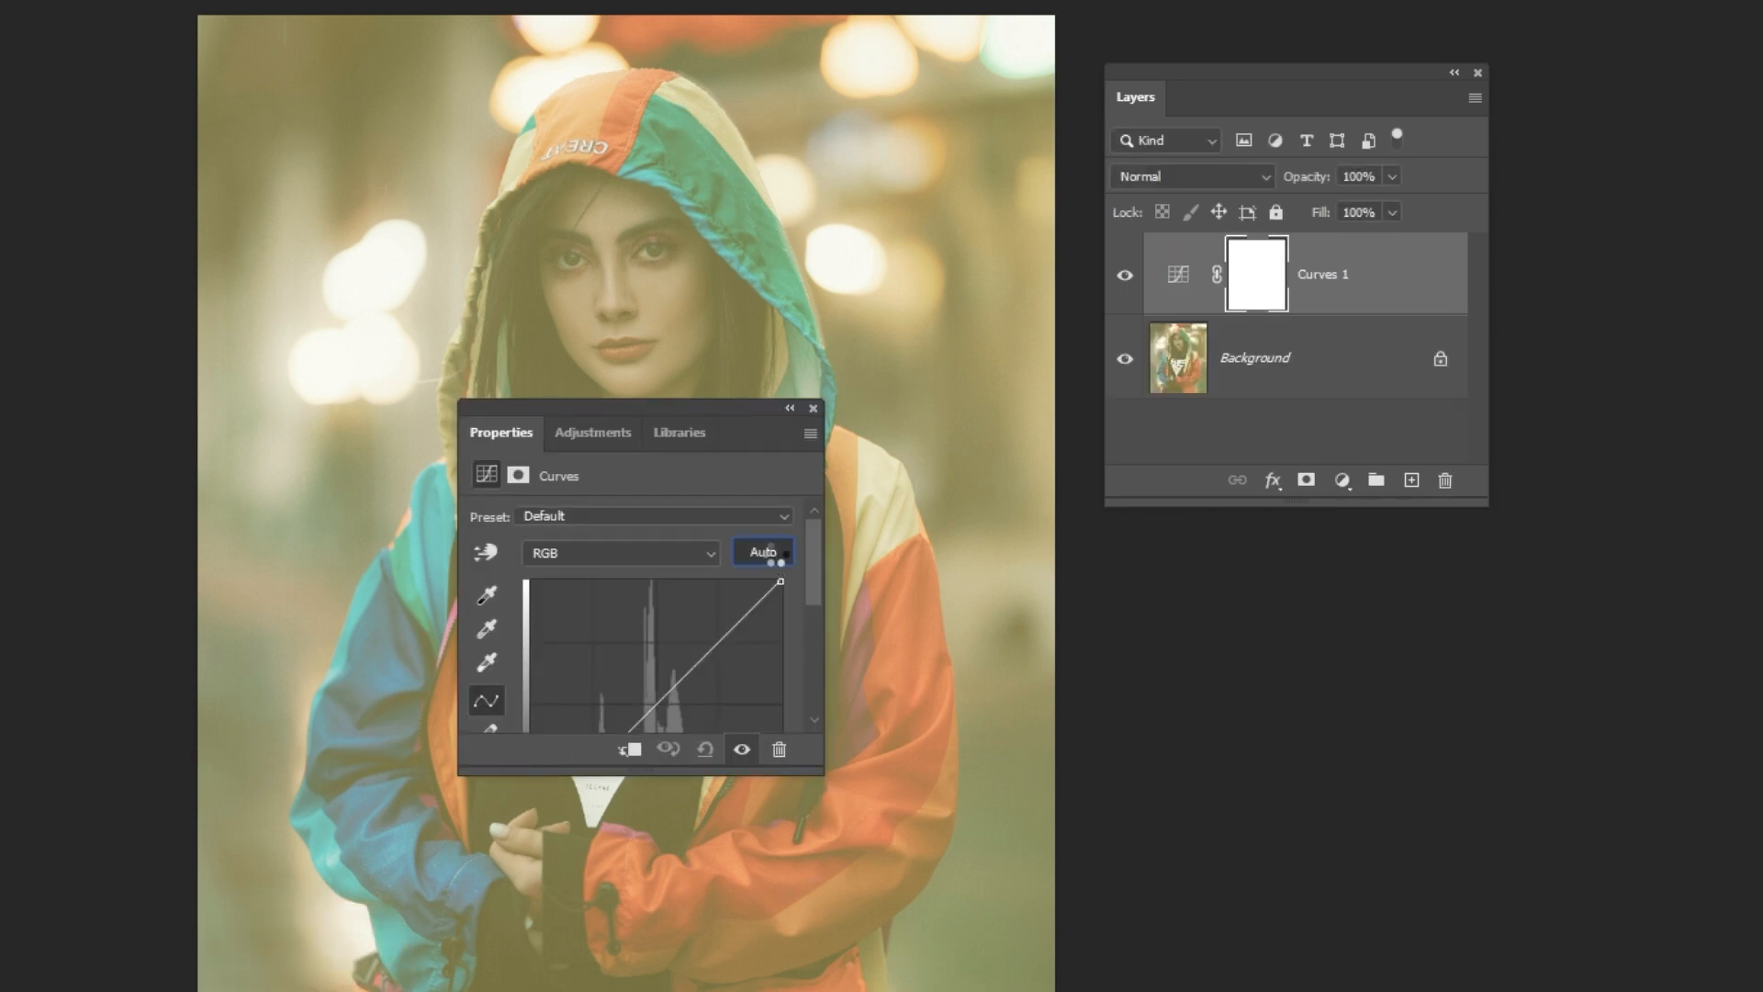
pyautogui.click(762, 551)
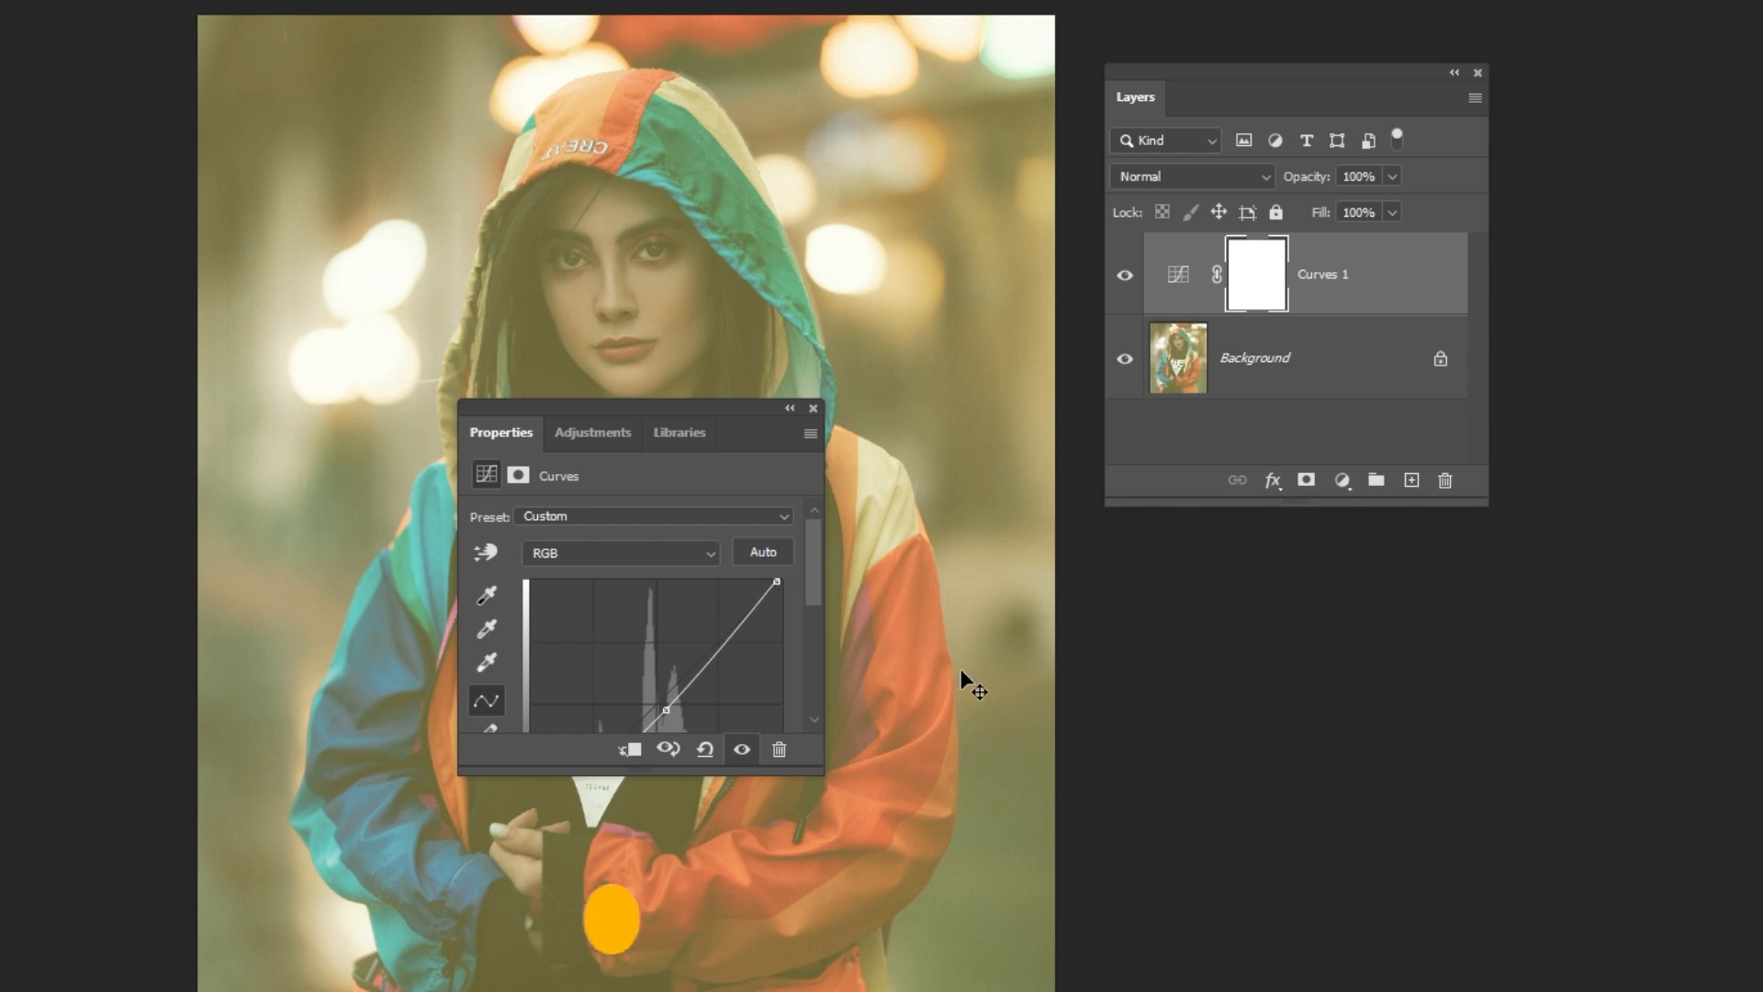
pyautogui.press('ctrl+z')
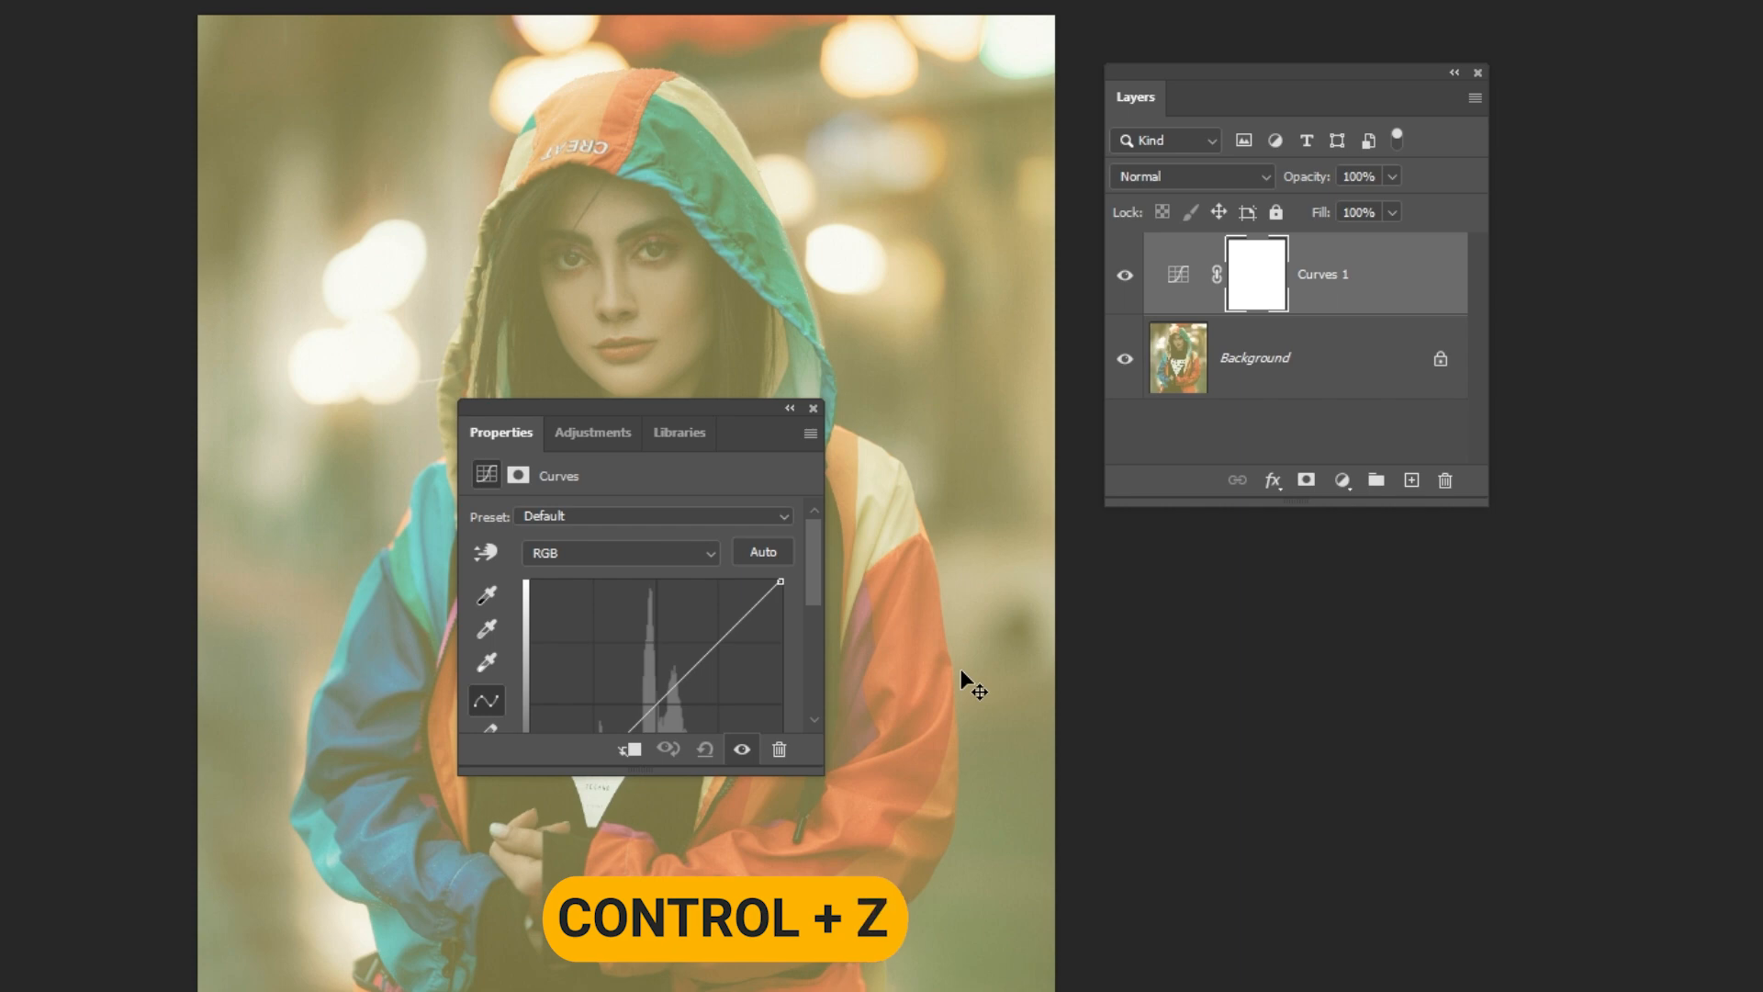
pyautogui.press('ctrl+z')
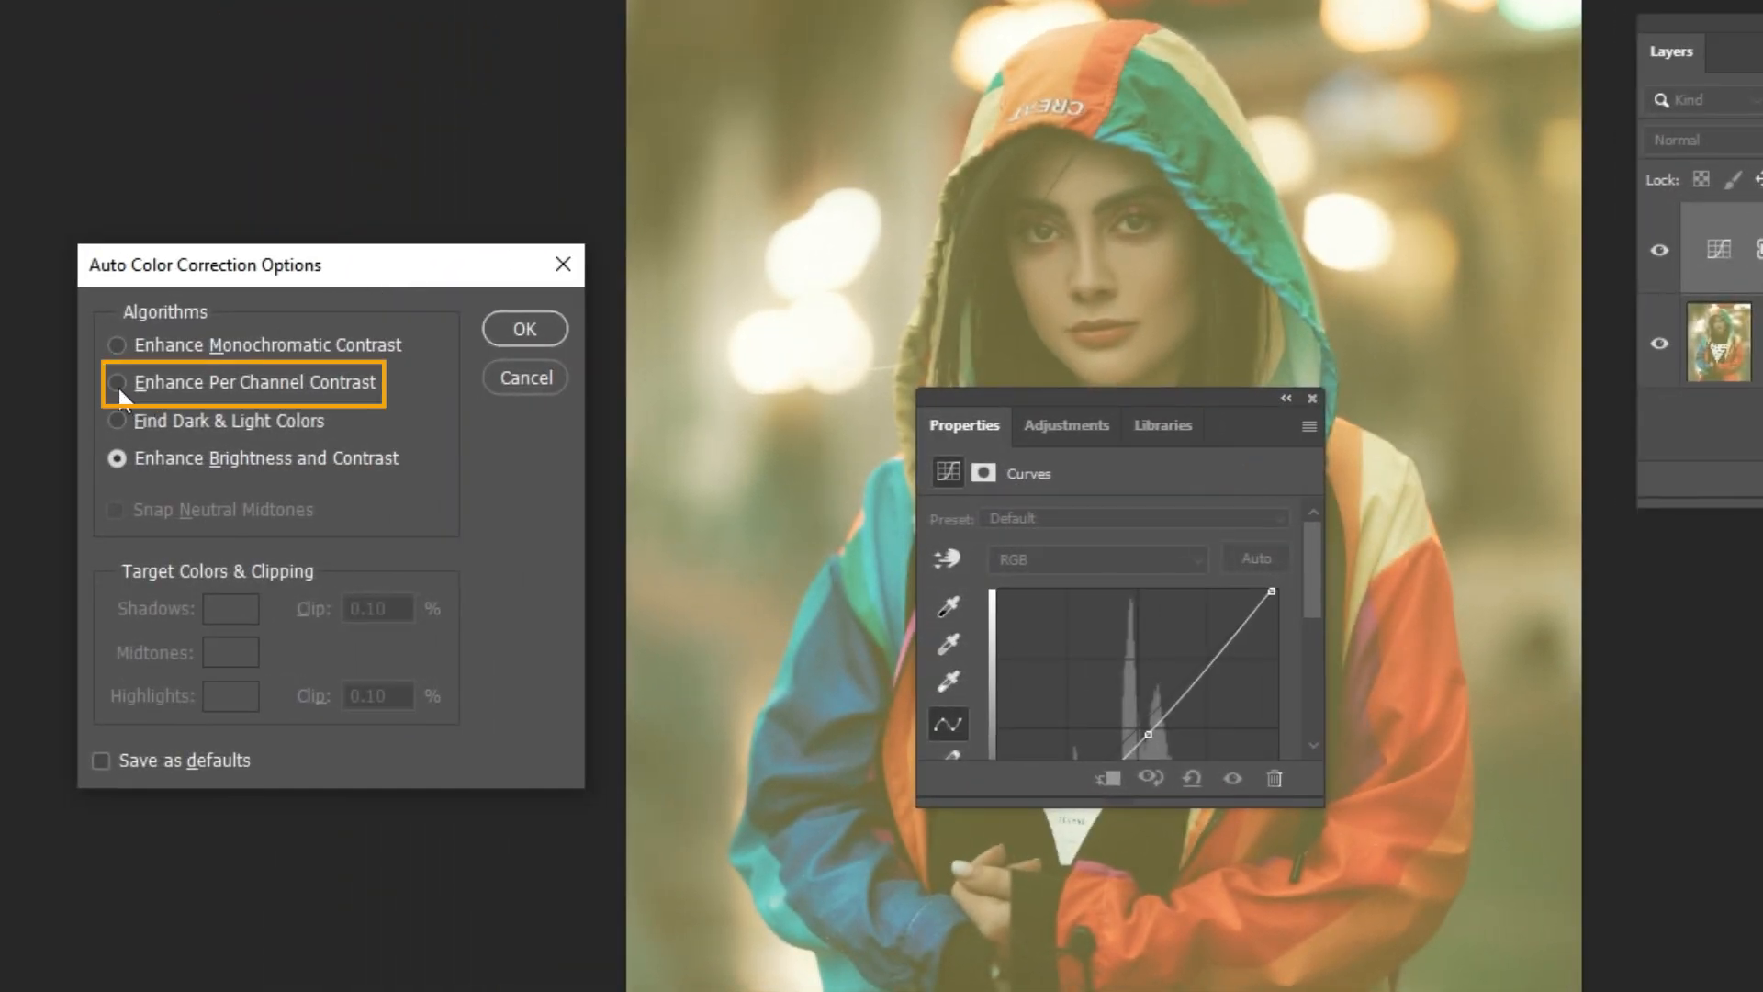
# Choose Enhance Per Channel Contrast in Auto Color Correction Options and apply it to the Curves layer.
pyautogui.click(116, 382)
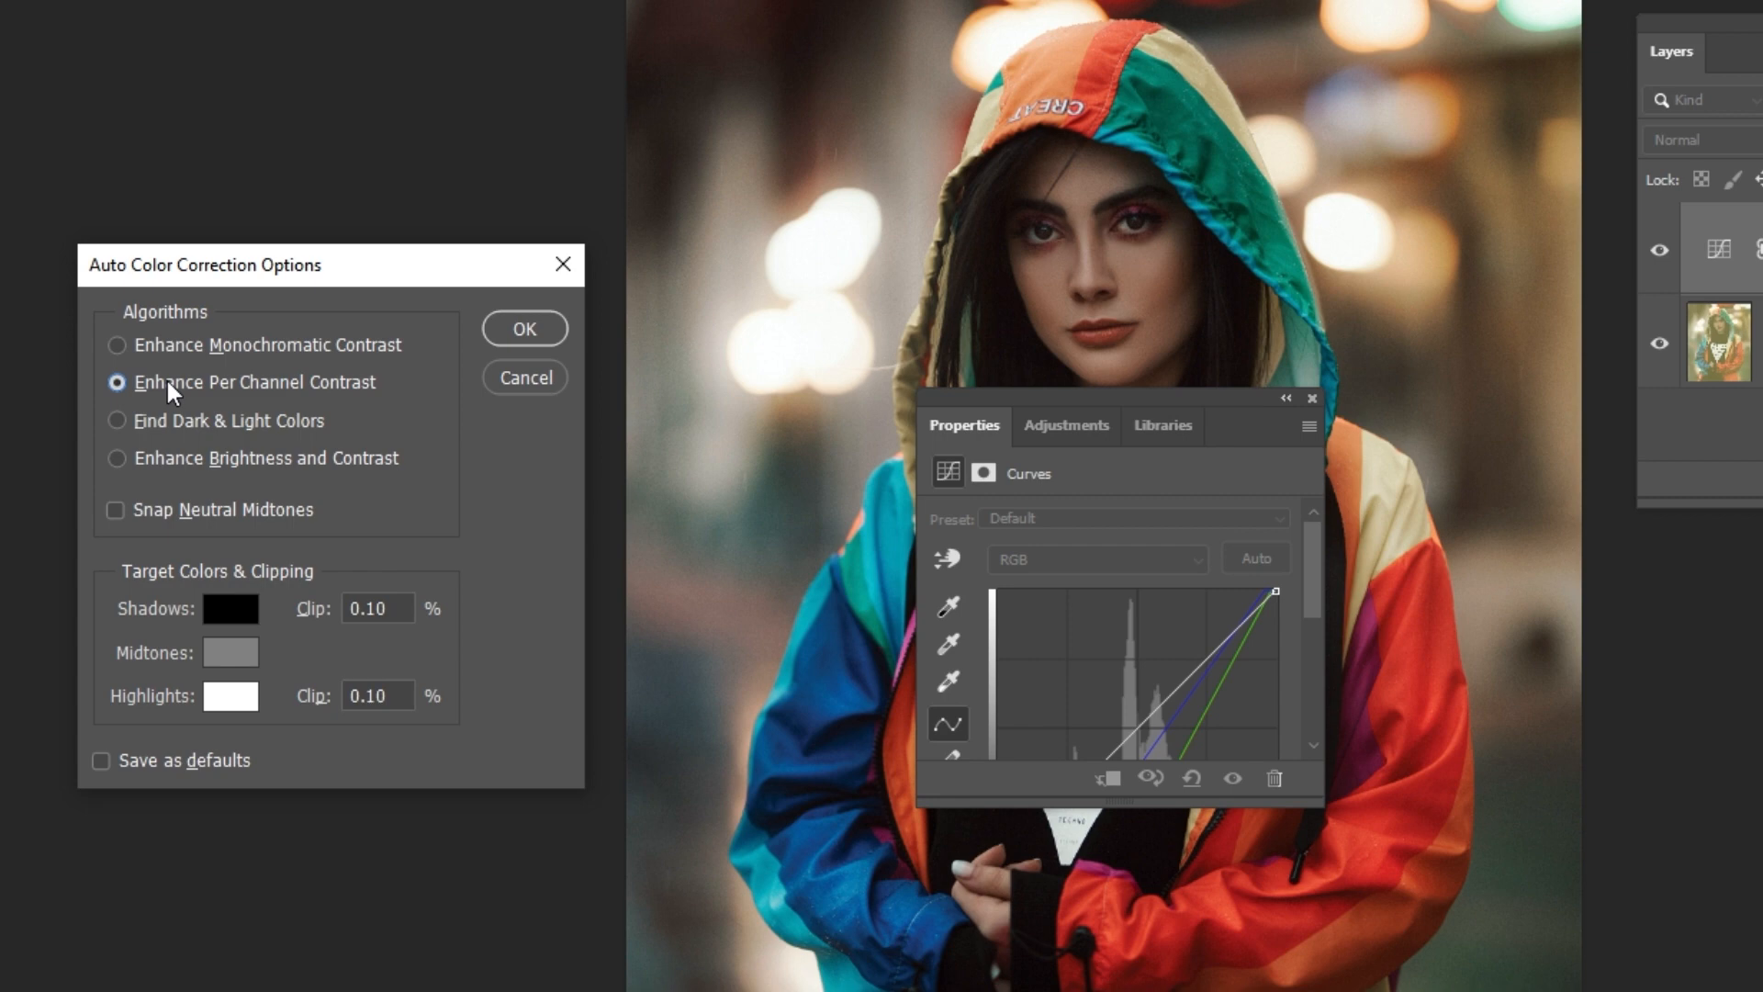
pyautogui.moveTo(114, 520)
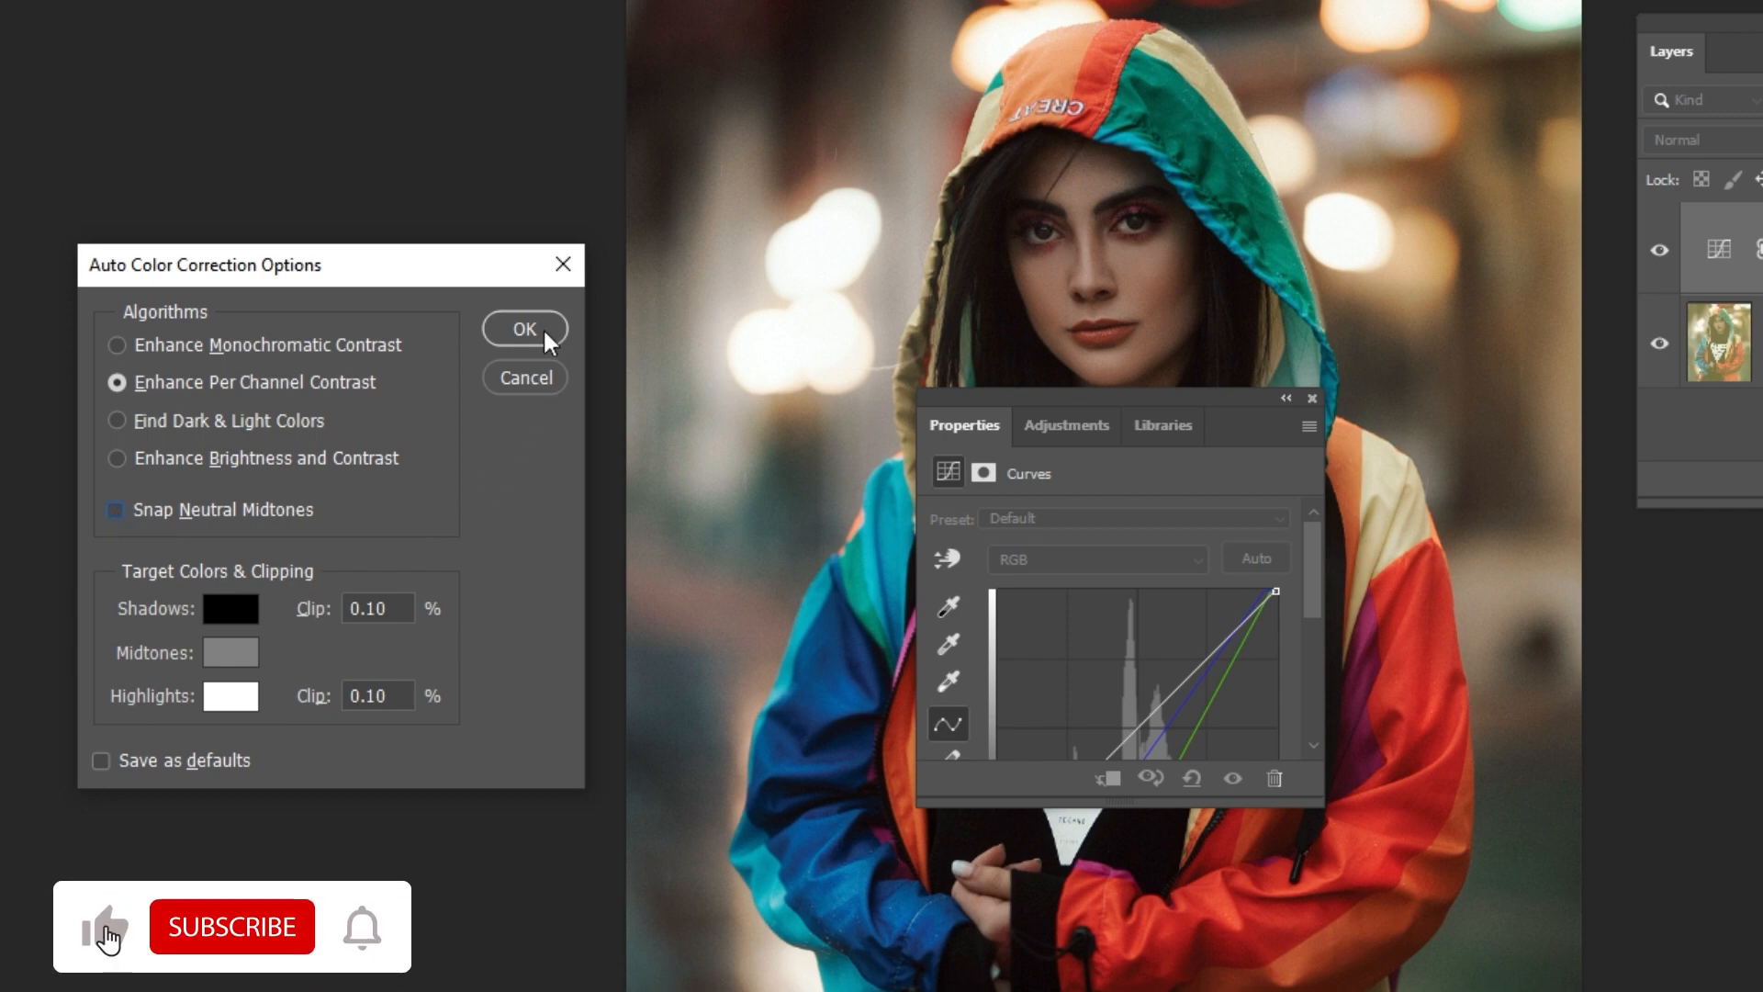
pyautogui.click(523, 329)
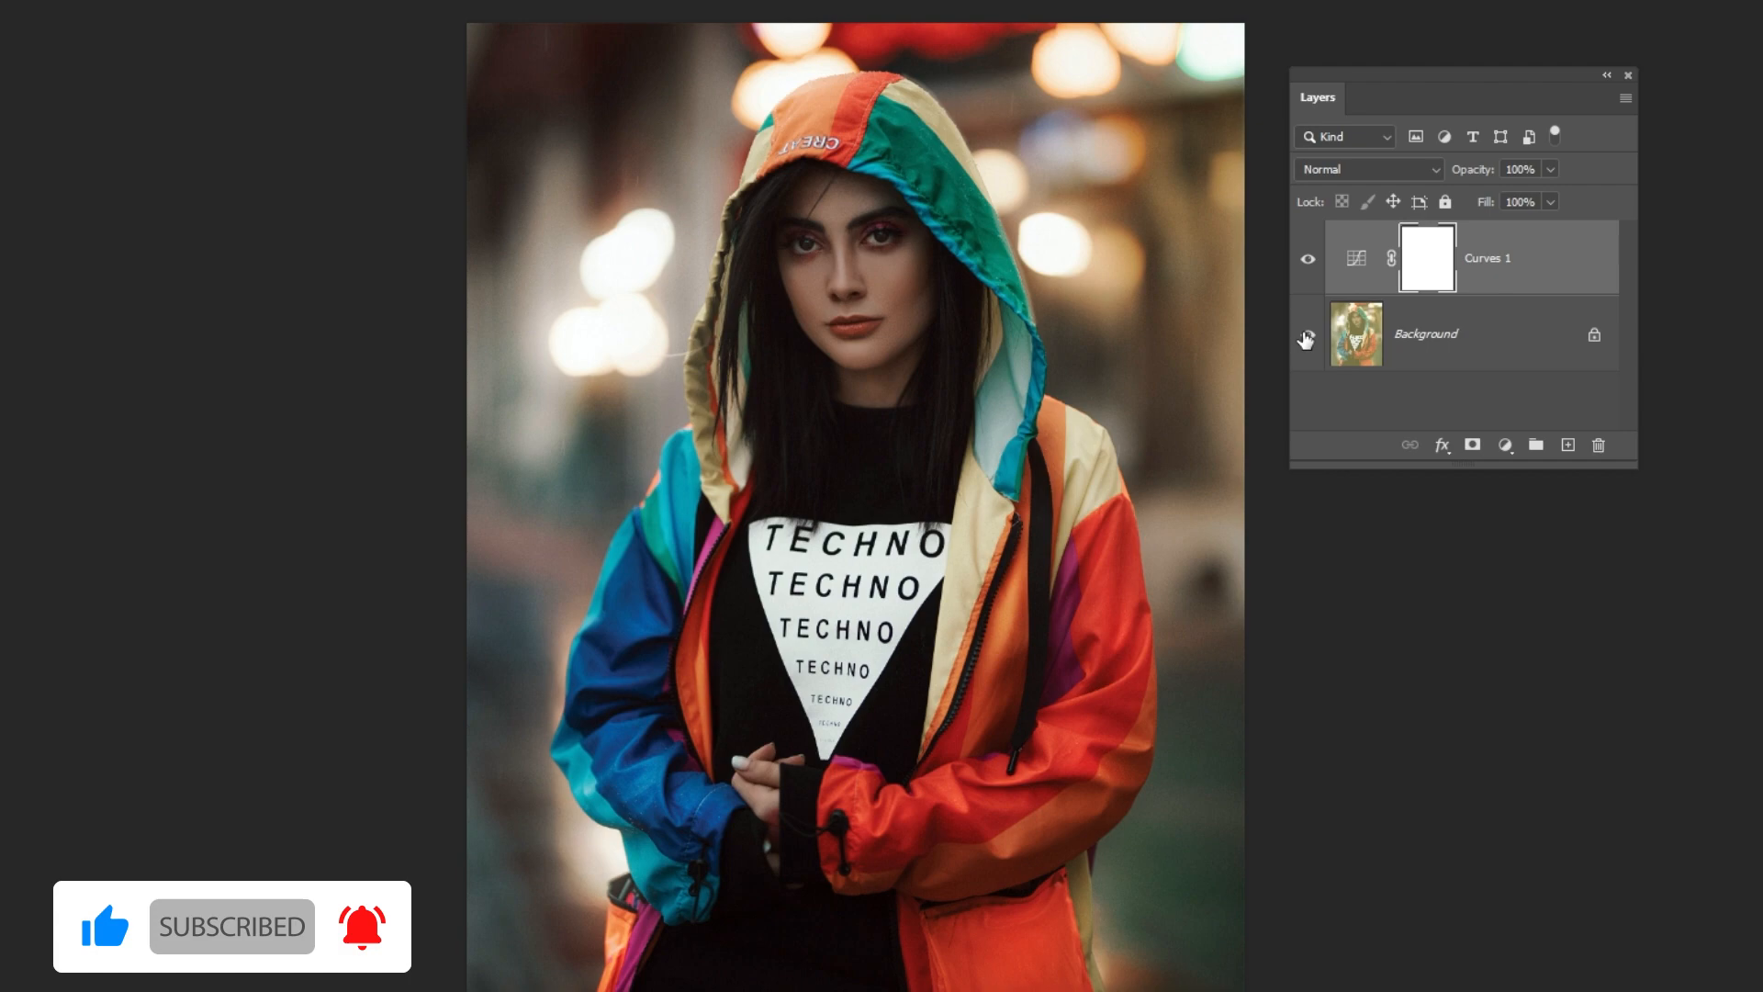
pyautogui.click(1306, 334)
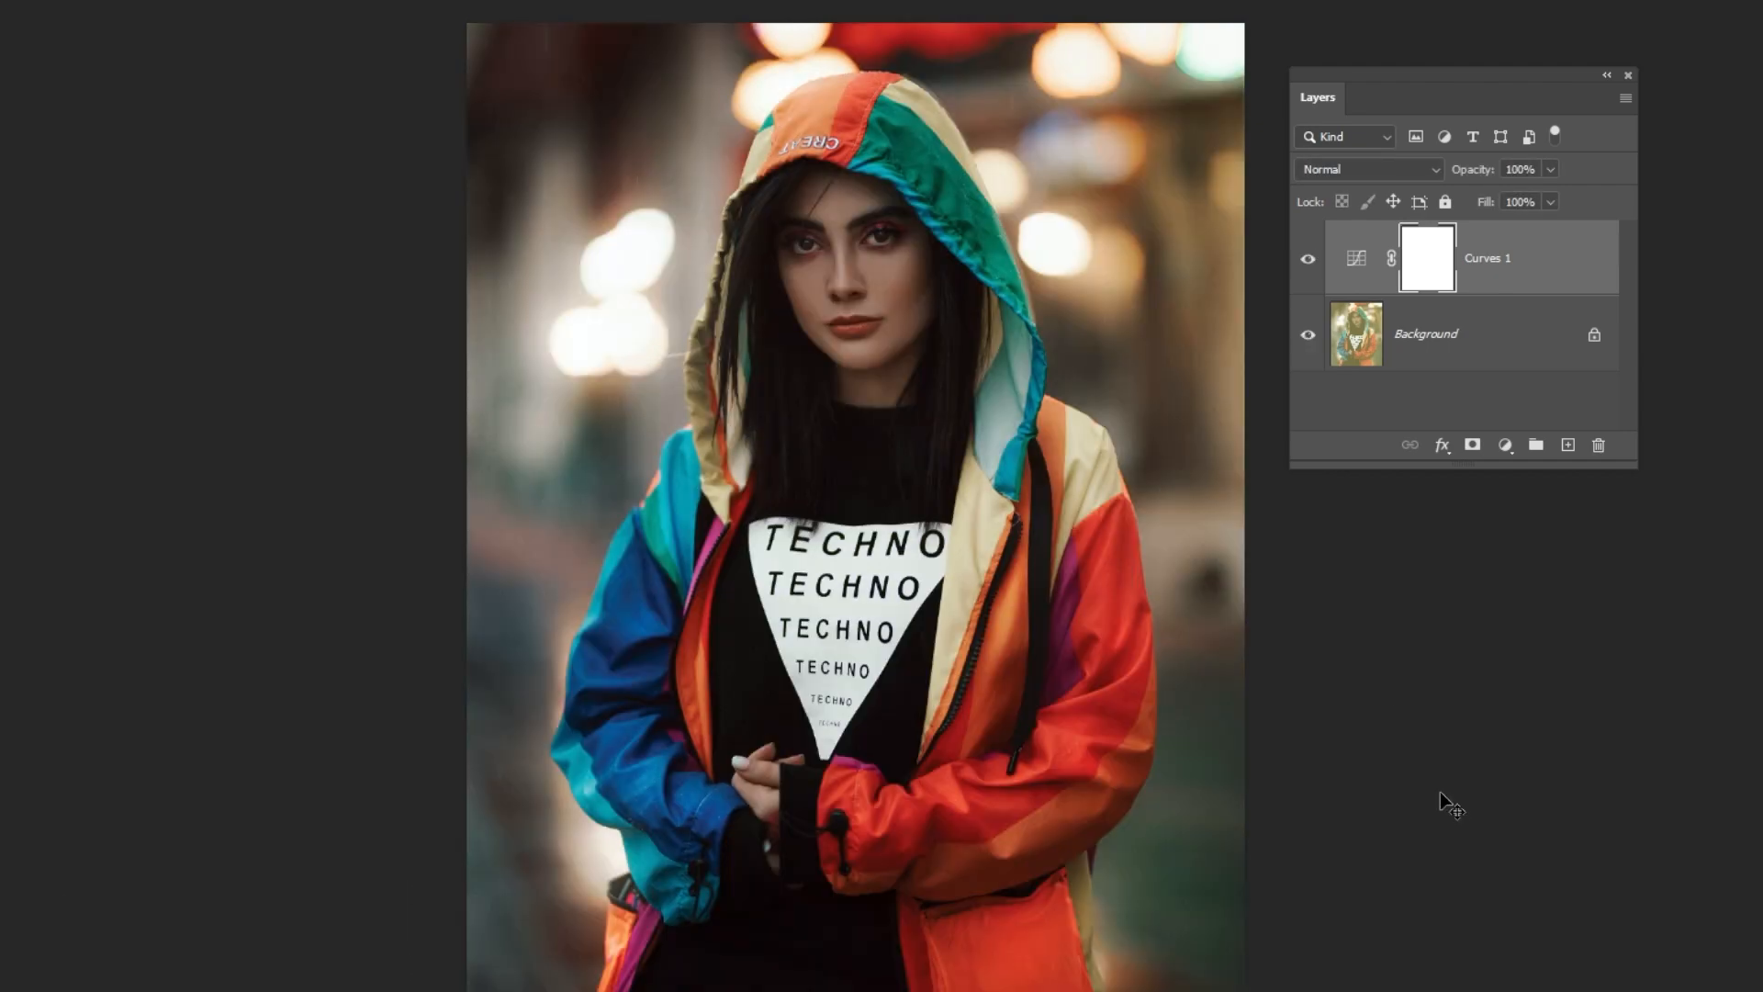